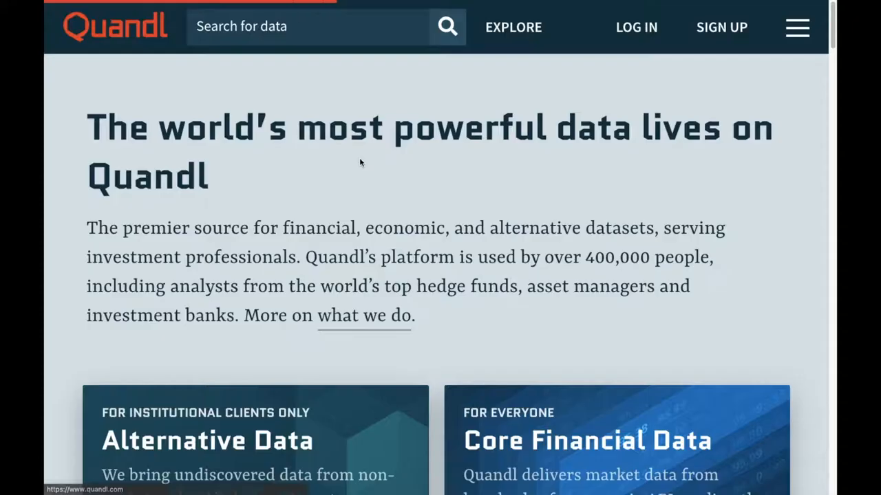
# Search Quandl for 'bitcoin' and filter the results to free databases.
pyautogui.write('b')
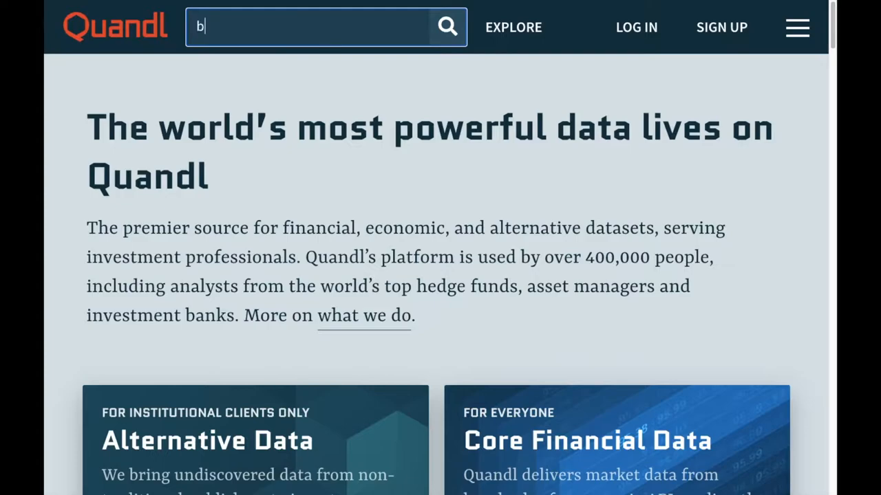
pyautogui.write('itcoin')
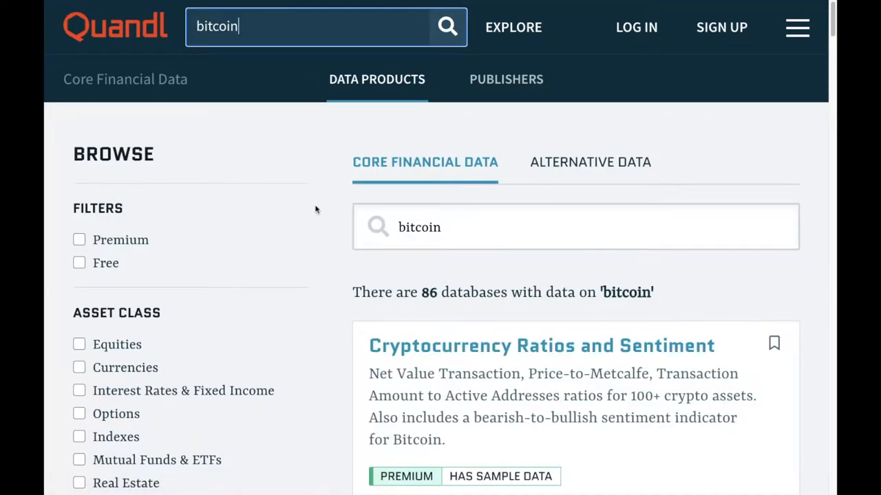
pyautogui.scroll(-3)
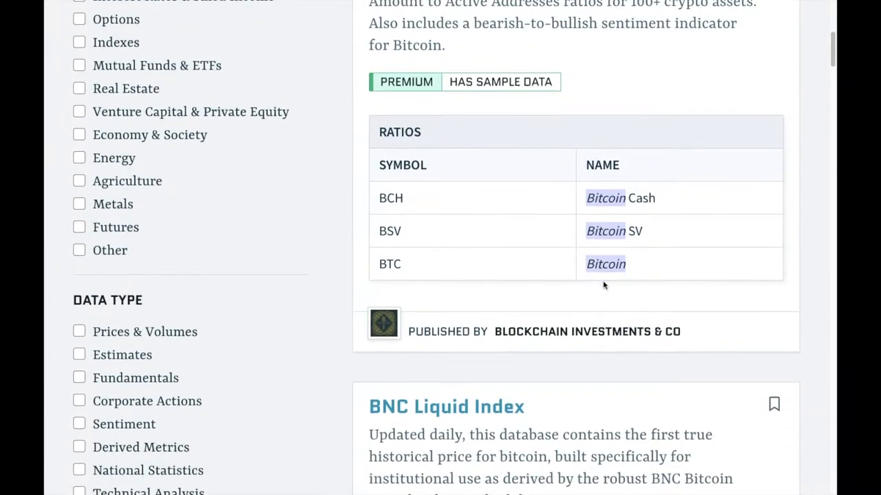
pyautogui.scroll(-3)
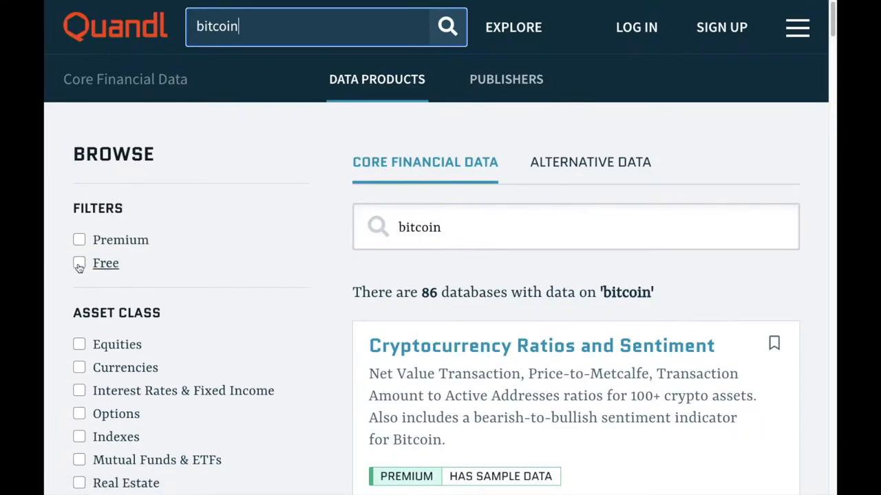
pyautogui.click(80, 263)
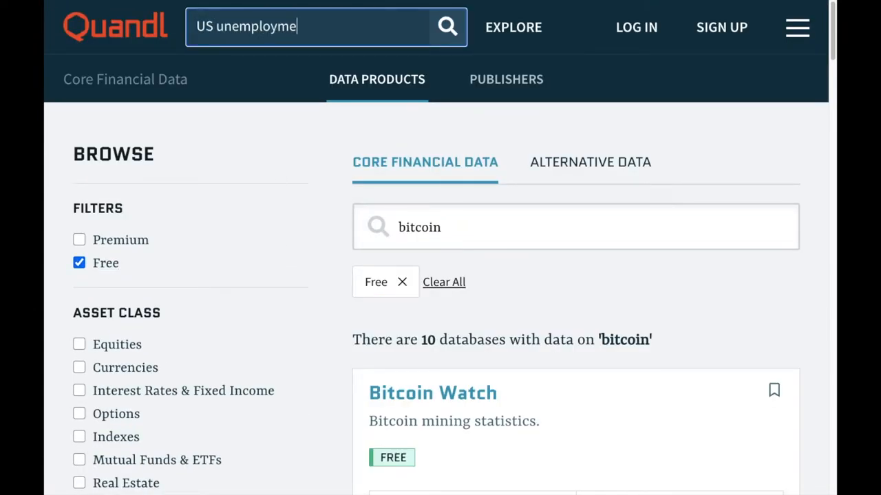
# Search 'US unemployment' and open the BLS Employment & Unemployment data product.
pyautogui.write('US unemployment')
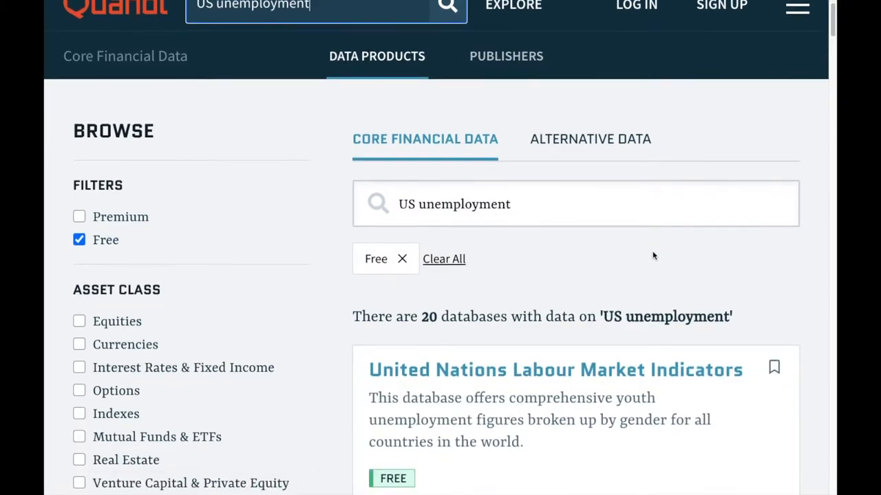
pyautogui.scroll(-3)
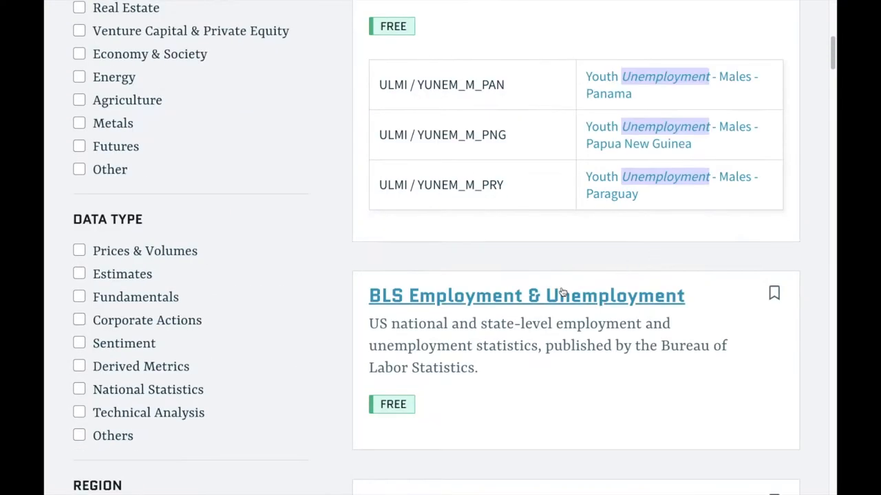
pyautogui.click(526, 295)
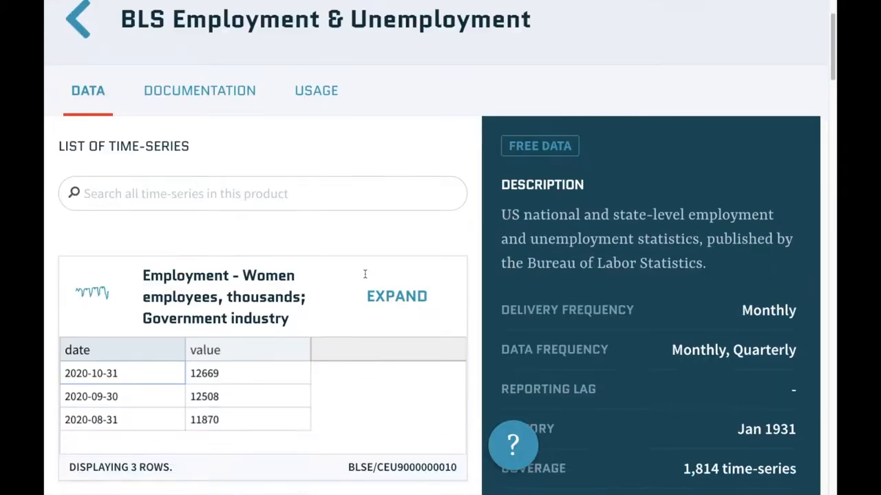
pyautogui.scroll(-3)
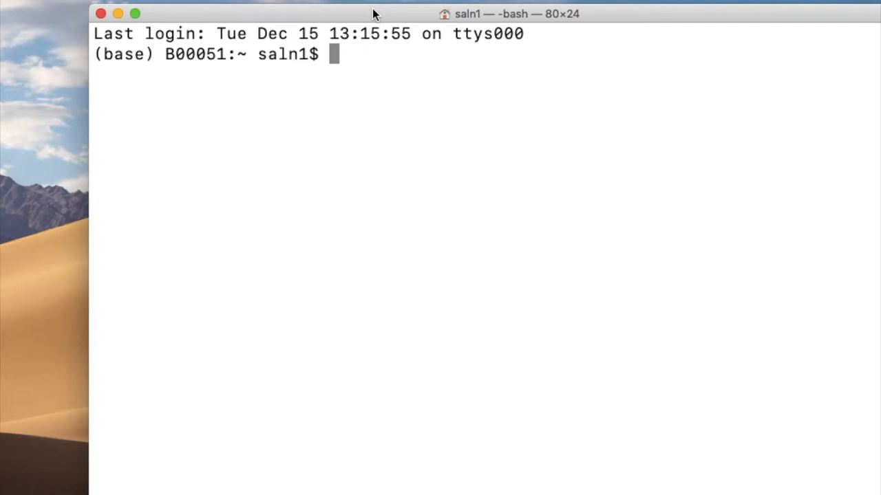
# Enter 'pip install quandl' at the Terminal bash prompt.
pyautogui.write('pin')
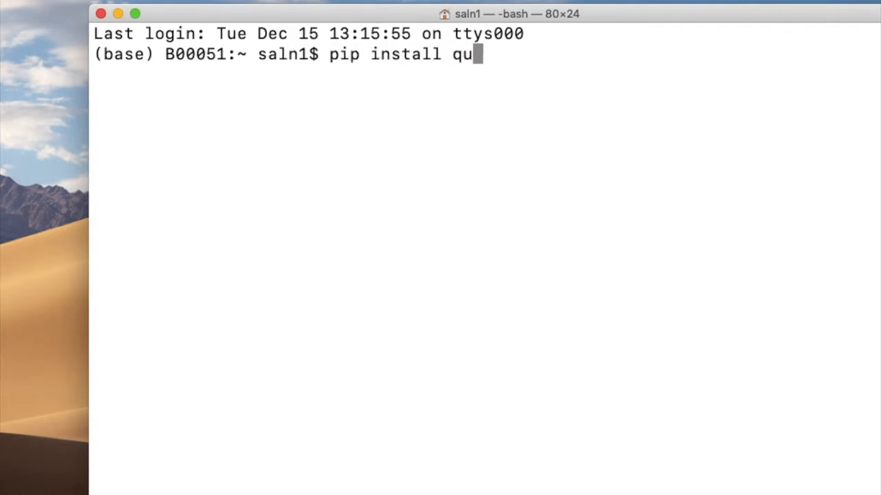
pyautogui.write('andl')
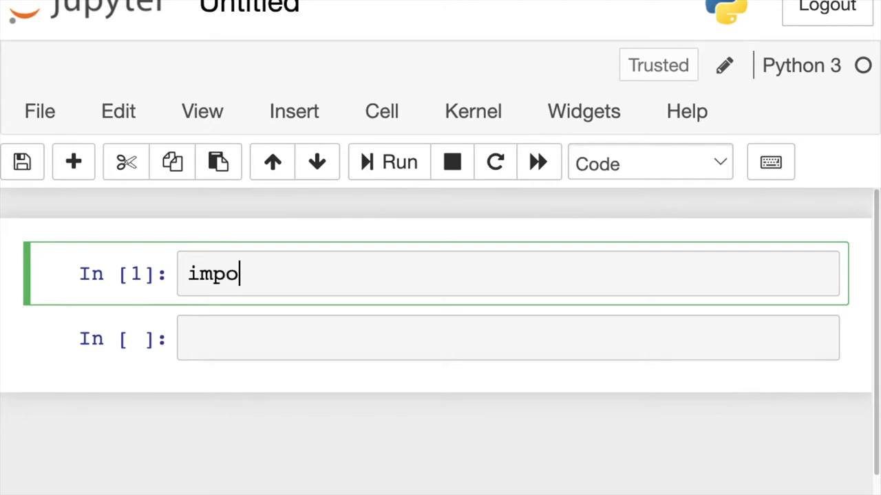
# Write 'import quandl' in the Untitled notebook's first code cell.
pyautogui.write('rt quand')
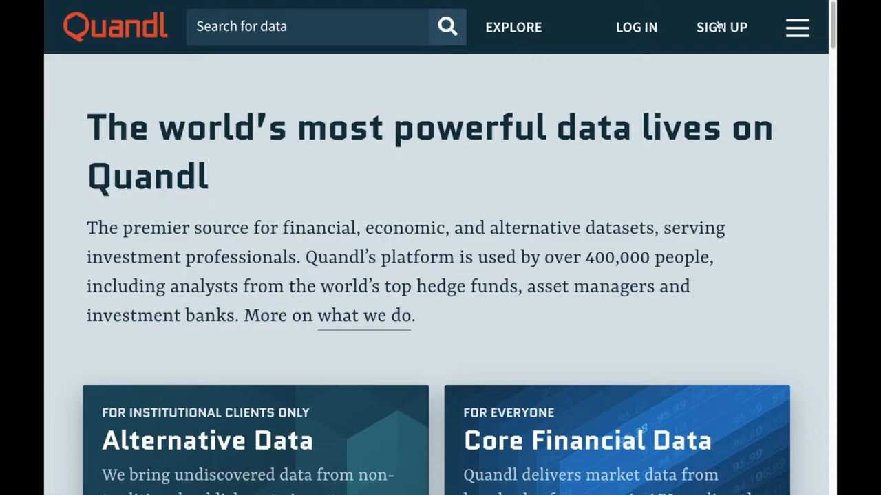
pyautogui.moveTo(720, 27)
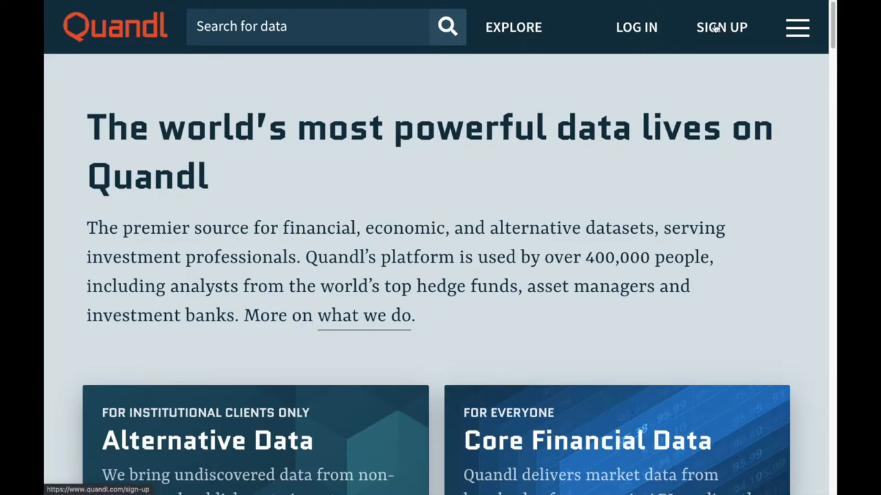
pyautogui.click(721, 26)
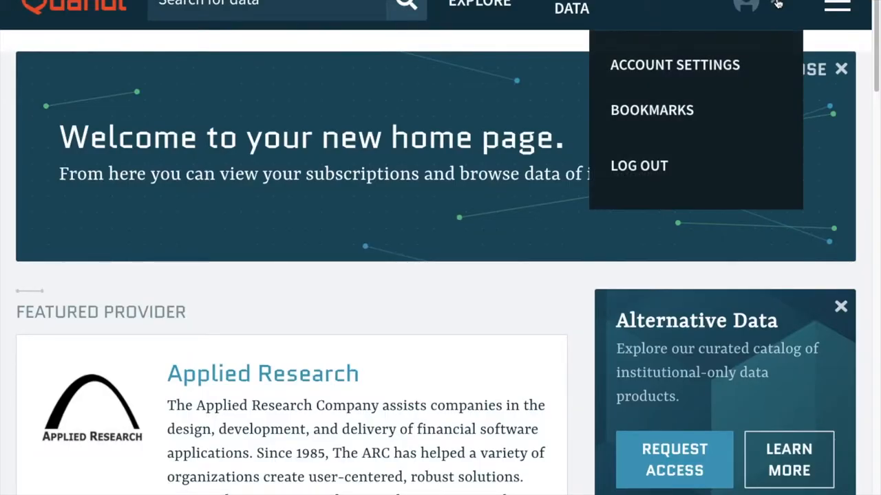
pyautogui.click(674, 65)
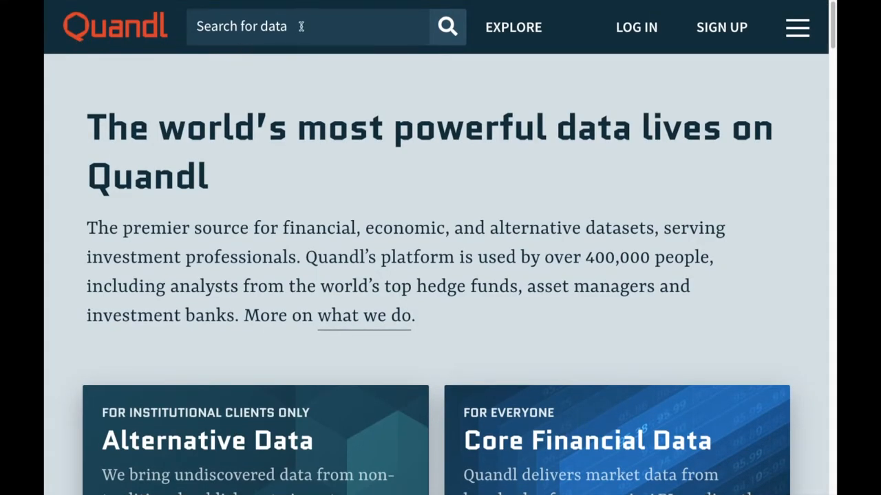
# Search Quandl for 'office of national statistics', finding 21 databases.
pyautogui.click(310, 27)
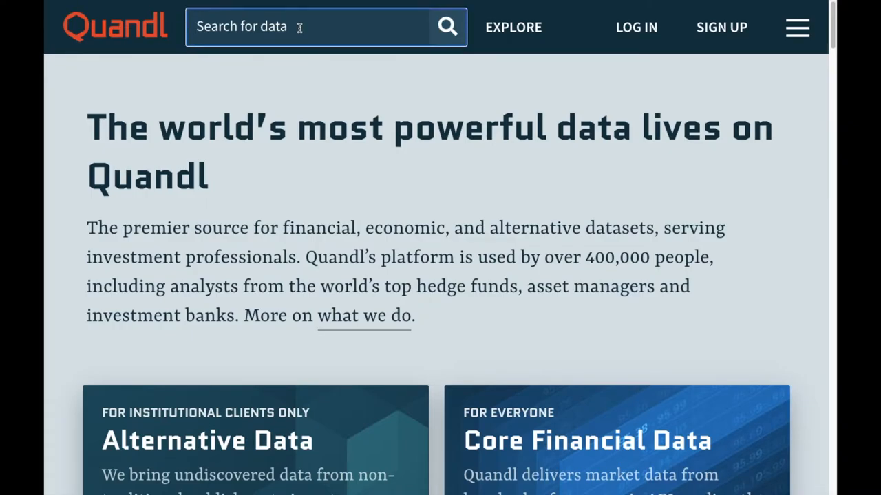
pyautogui.write('office of n')
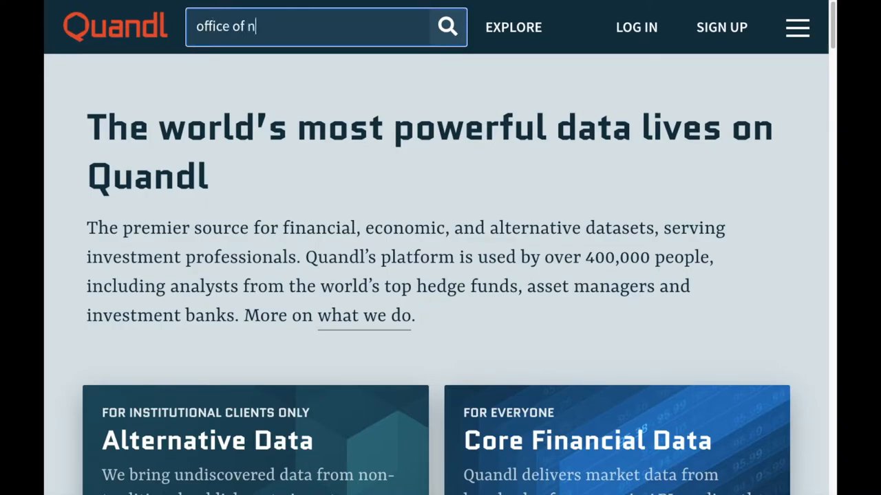
pyautogui.write('ational statistics')
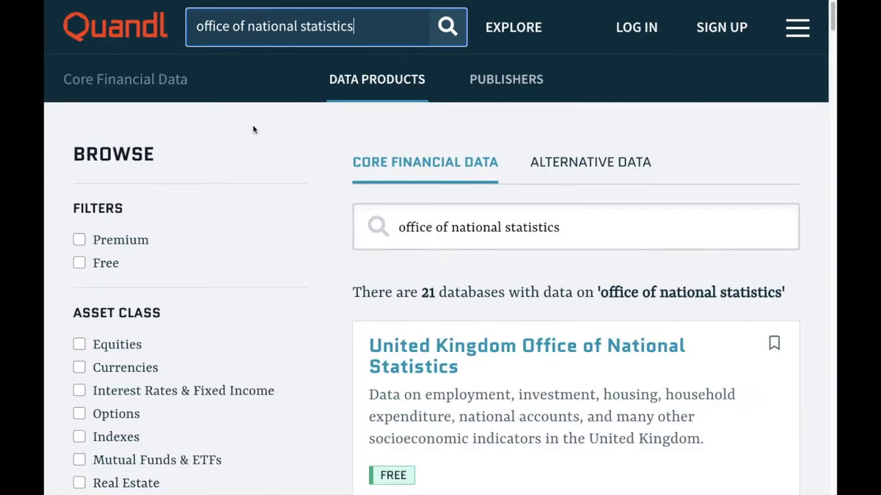
pyautogui.scroll(-3)
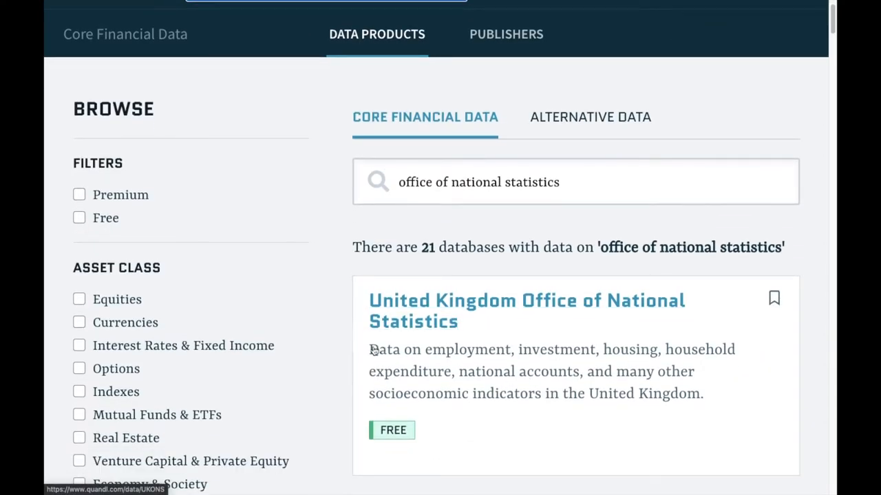
pyautogui.moveTo(506, 300)
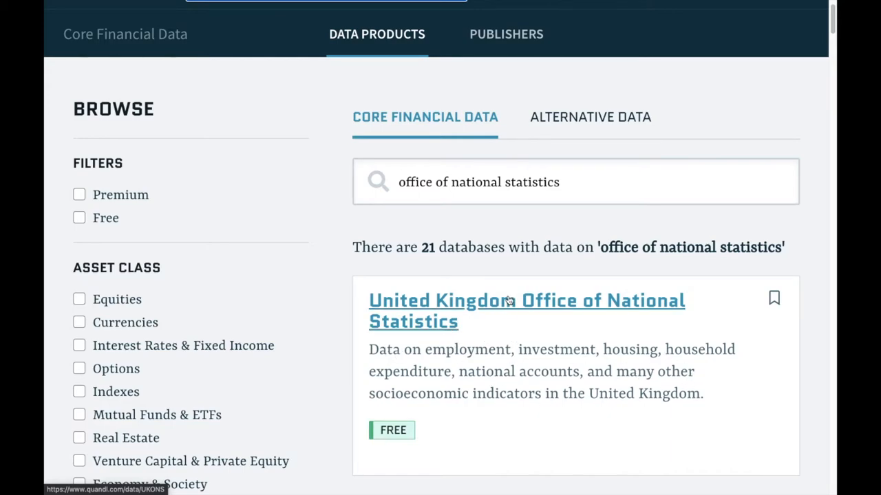
# Open the United Kingdom Office of National Statistics product and view its Documentation.
pyautogui.click(526, 310)
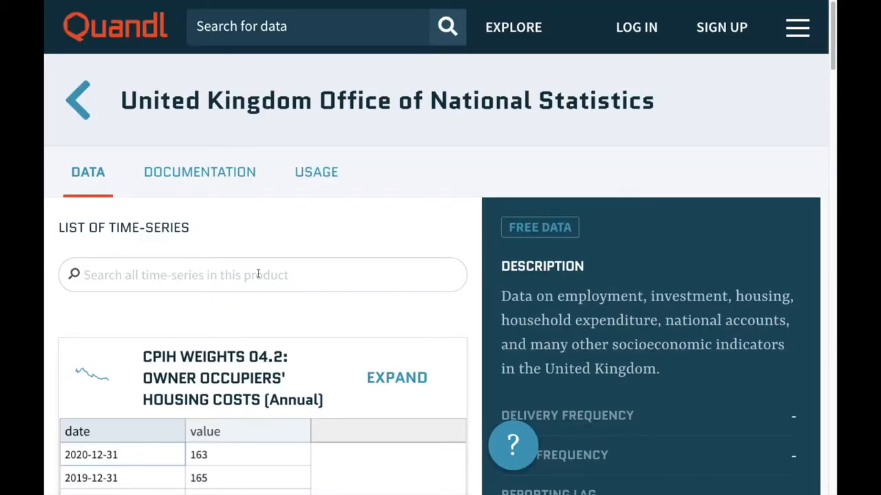
pyautogui.scroll(-3)
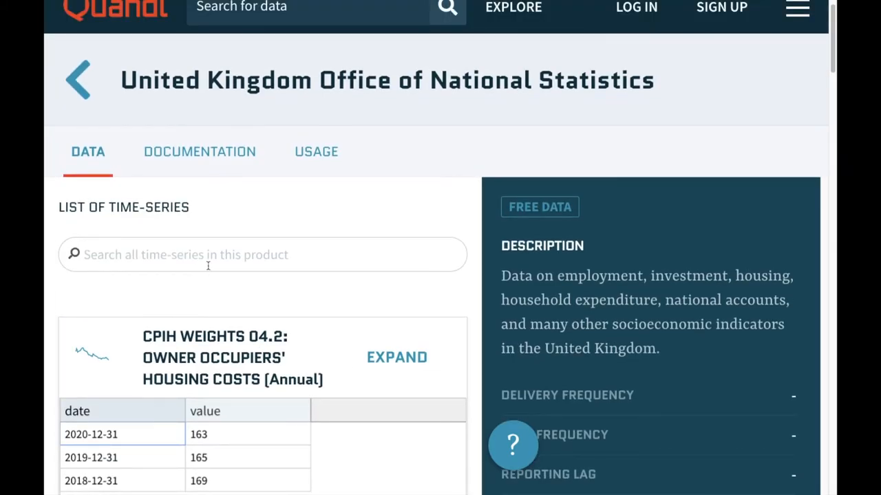
pyautogui.moveTo(483, 319)
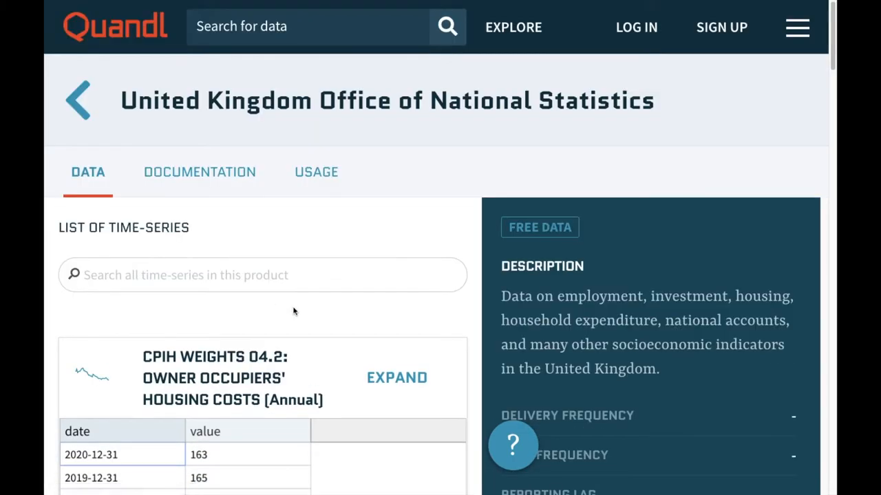
pyautogui.scroll(-3)
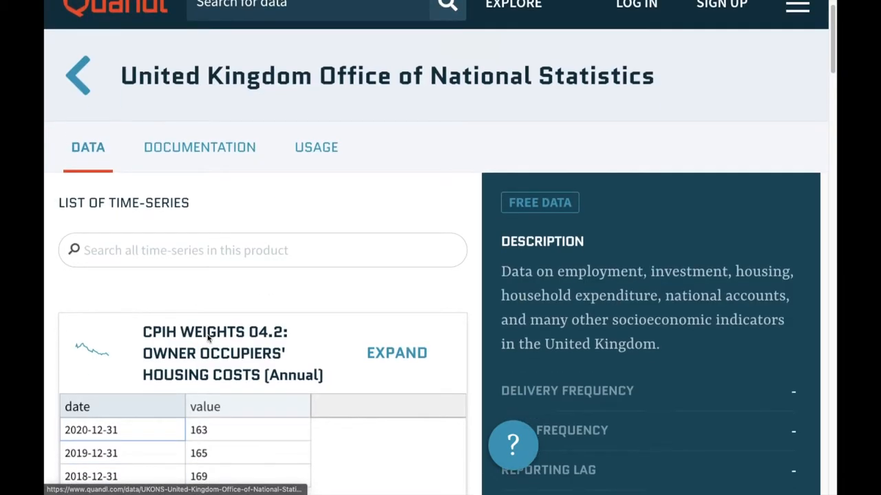
pyautogui.click(200, 147)
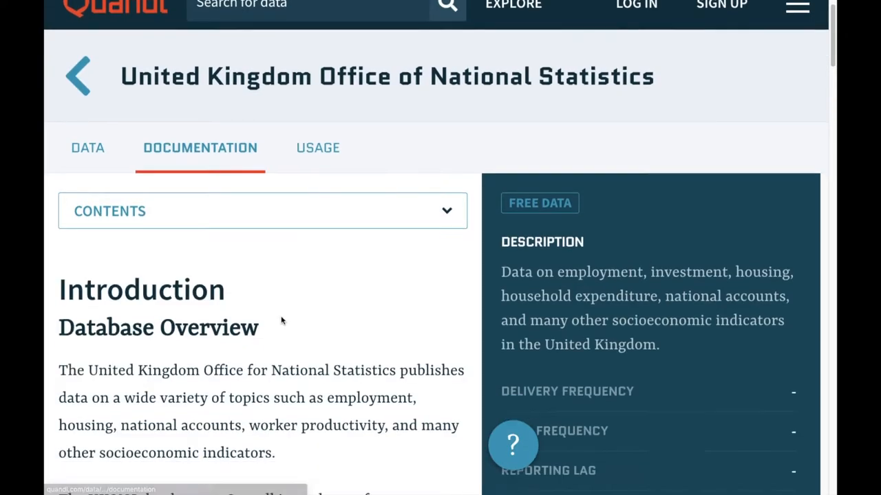
pyautogui.scroll(-3)
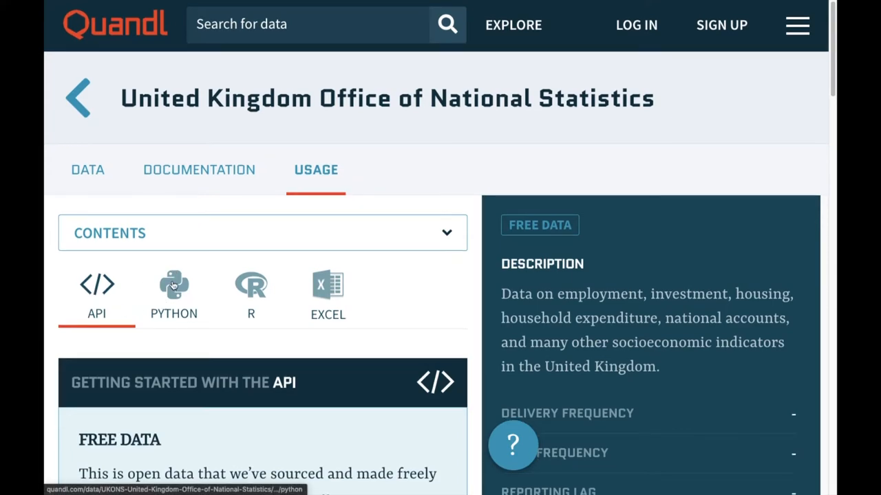
pyautogui.click(173, 286)
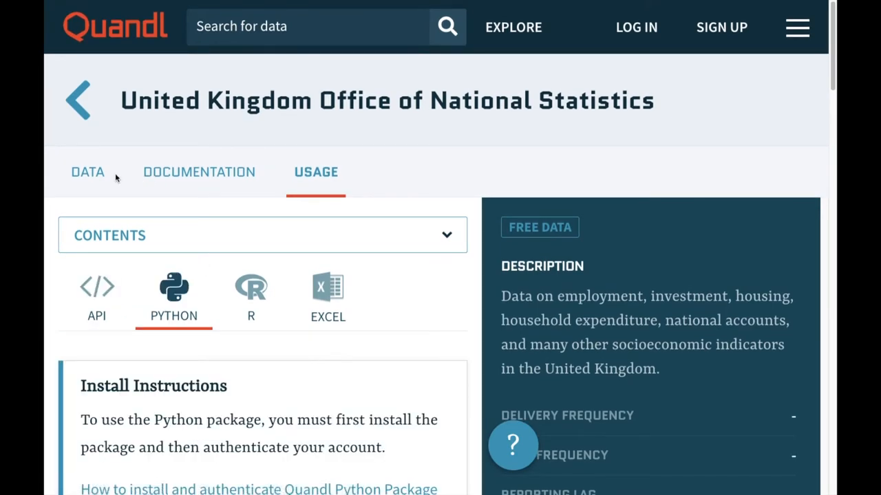
pyautogui.click(200, 172)
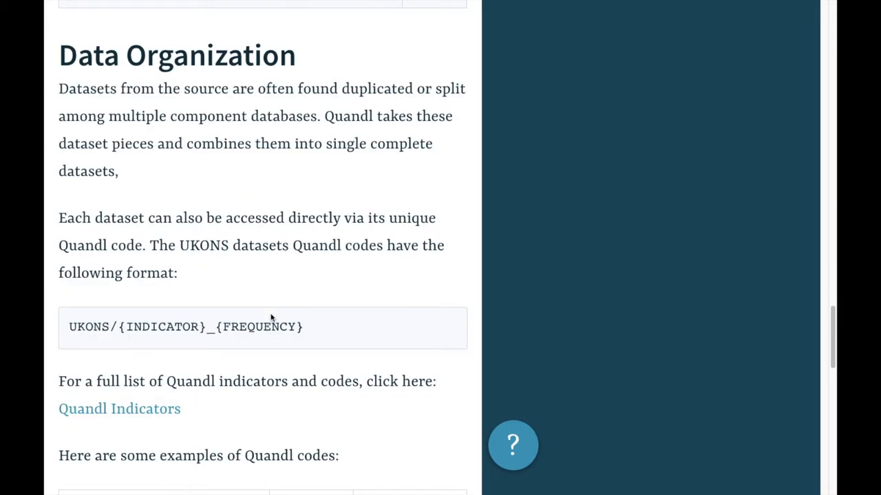
pyautogui.doubleClick(88, 326)
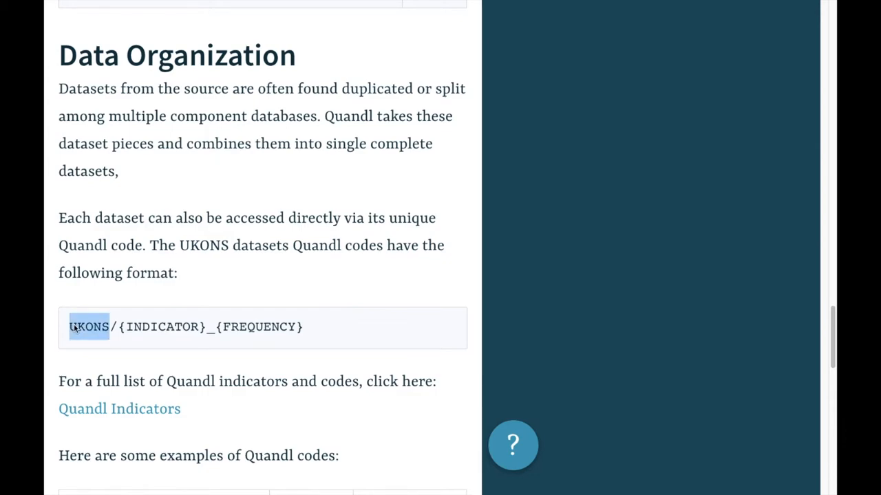
pyautogui.doubleClick(162, 326)
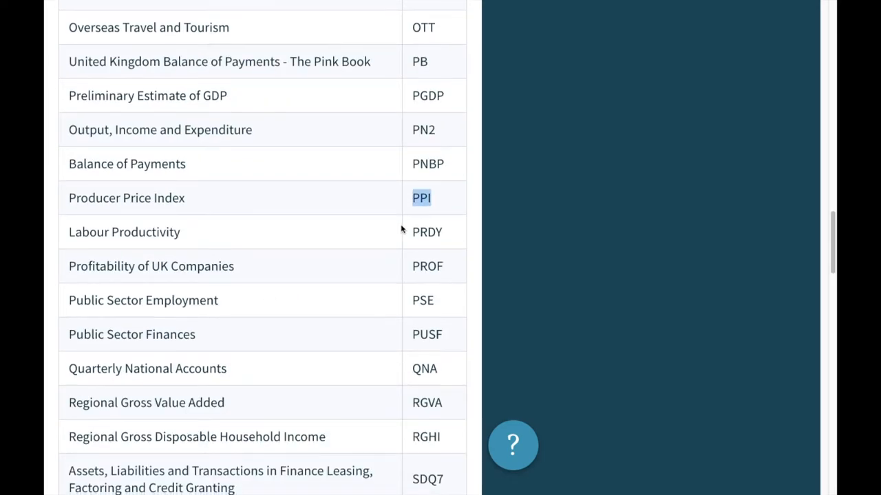
pyautogui.scroll(-3)
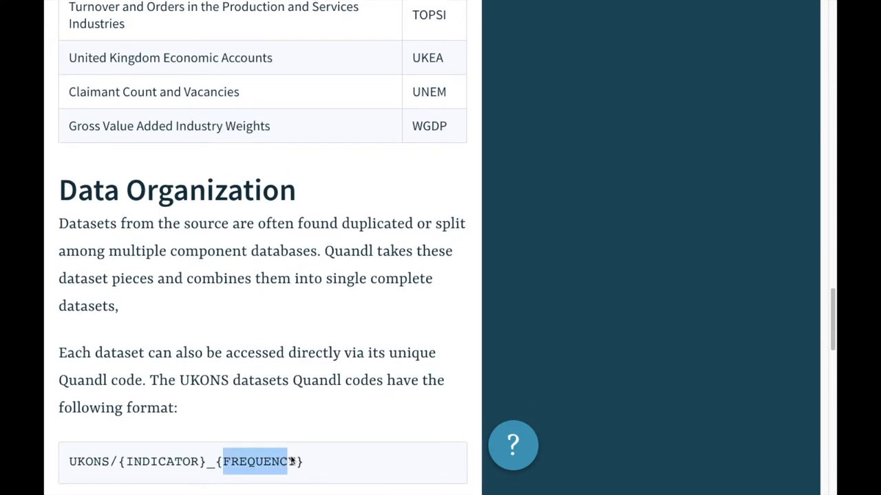
pyautogui.scroll(-3)
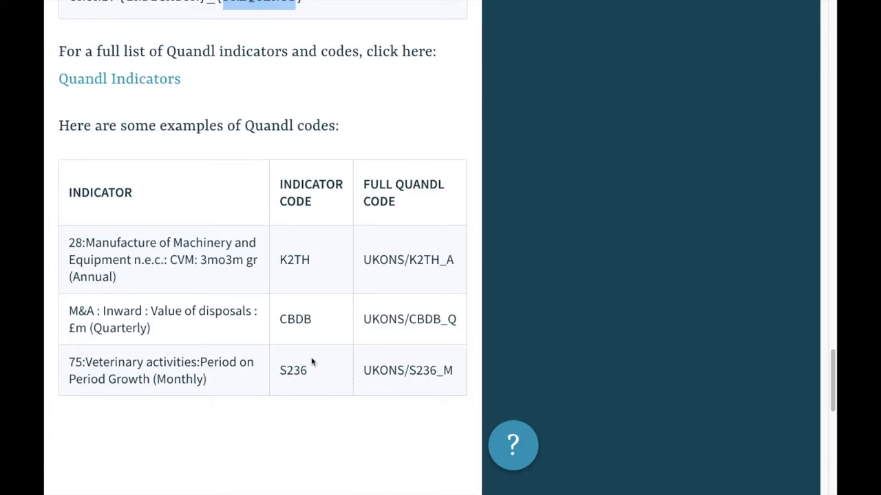
pyautogui.doubleClick(451, 318)
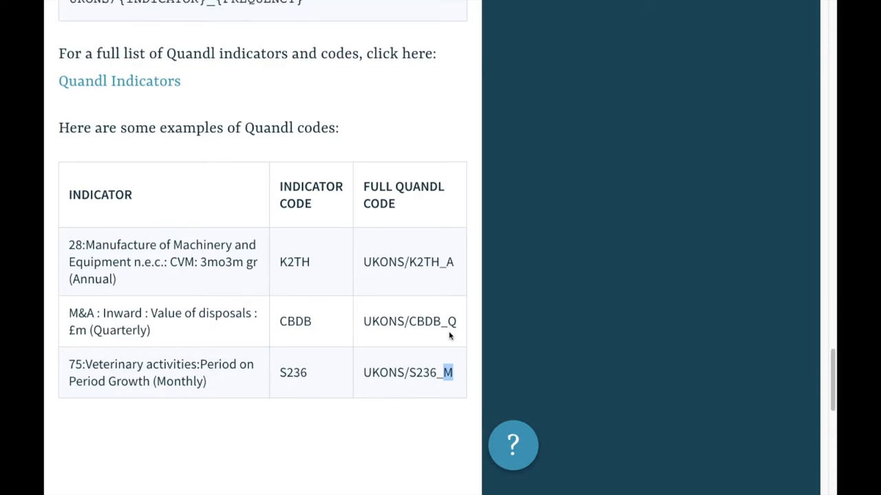
pyautogui.scroll(3)
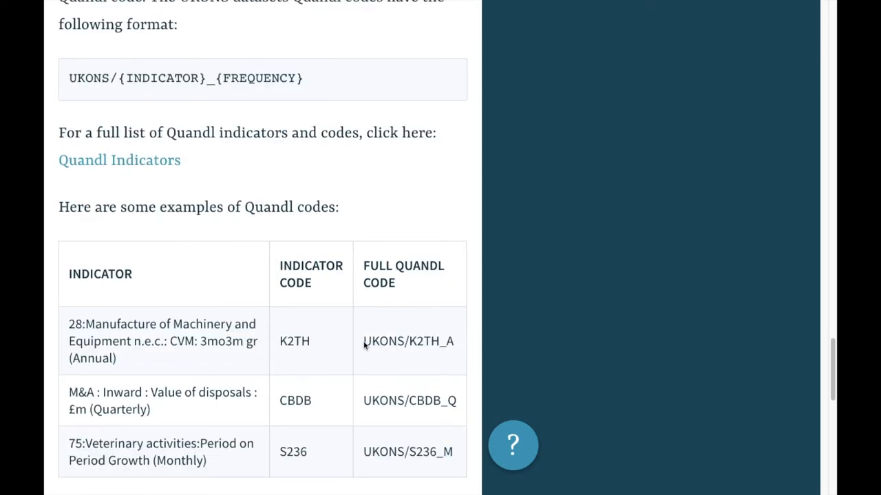
pyautogui.moveTo(424, 341)
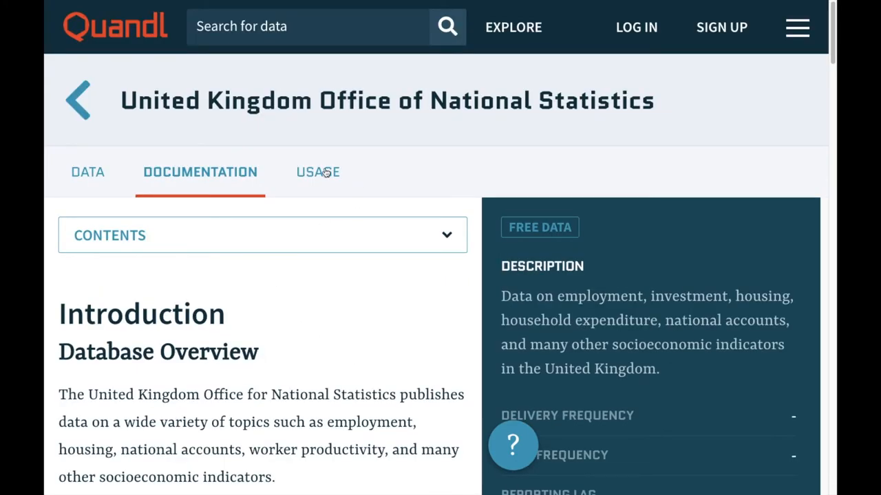
# Show the UKONS Usage page's Data Export section with the metadata CSV link.
pyautogui.click(315, 171)
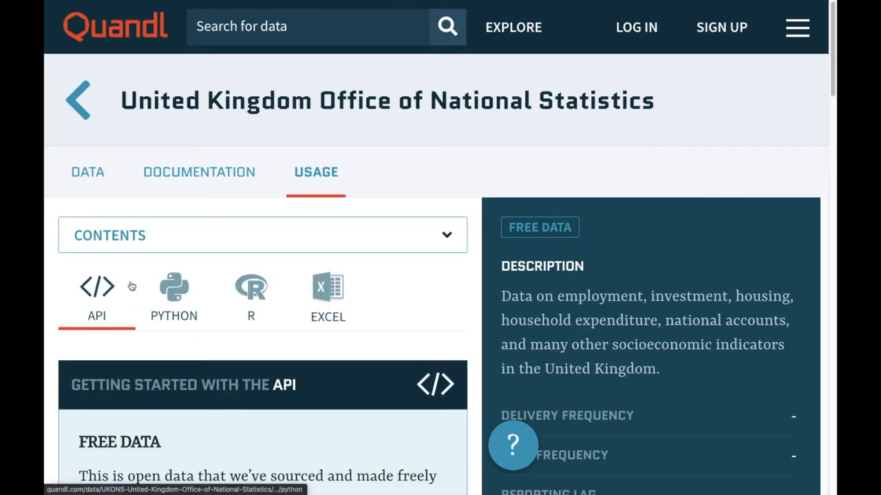
pyautogui.click(174, 296)
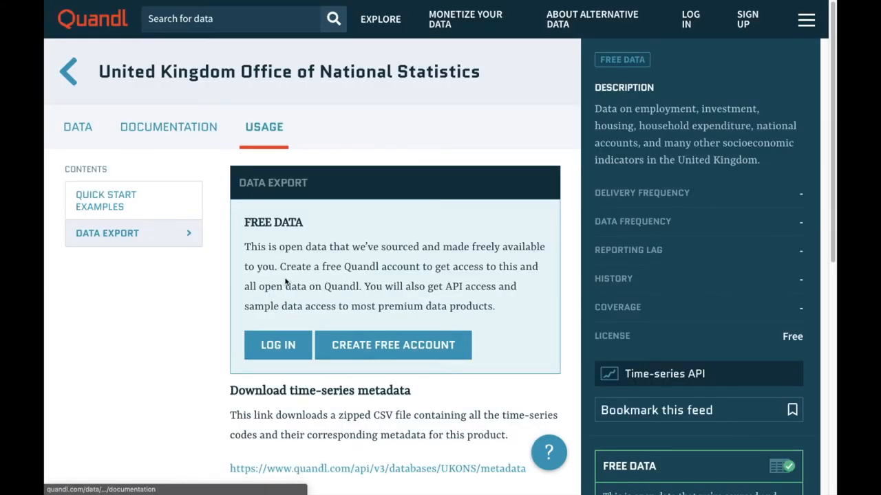
pyautogui.scroll(-3)
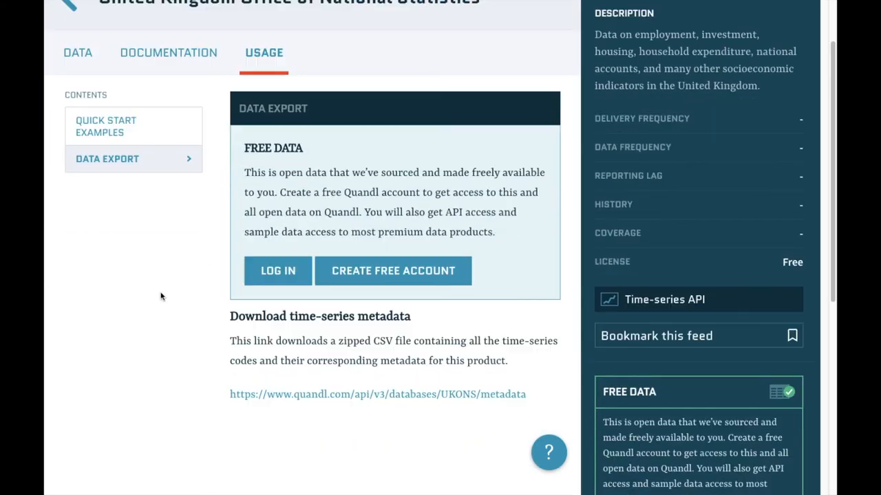
pyautogui.scroll(-3)
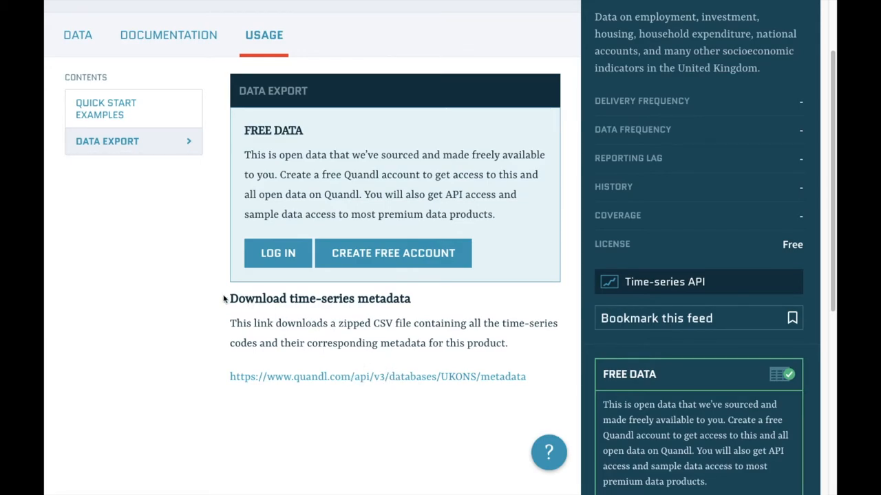
pyautogui.moveTo(229, 298); pyautogui.dragTo(526, 376)
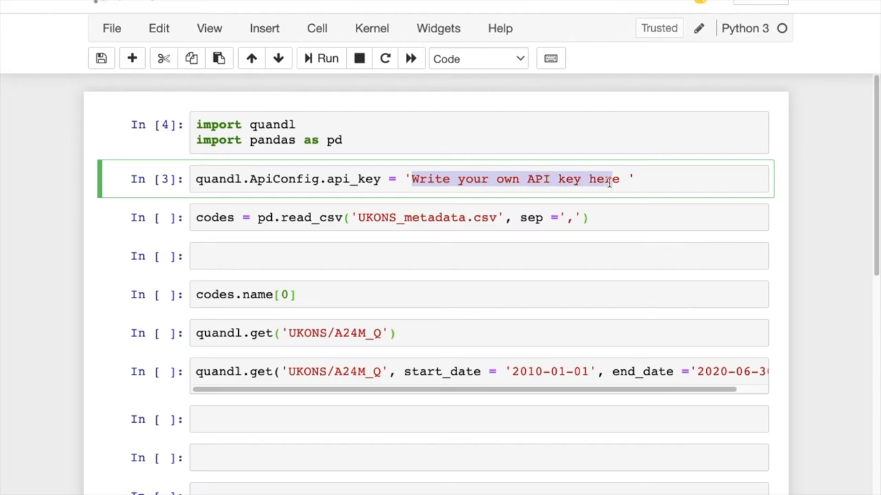
# Load the UKONS metadata CSV into codes and display the 73,502-row table.
pyautogui.click(475, 218)
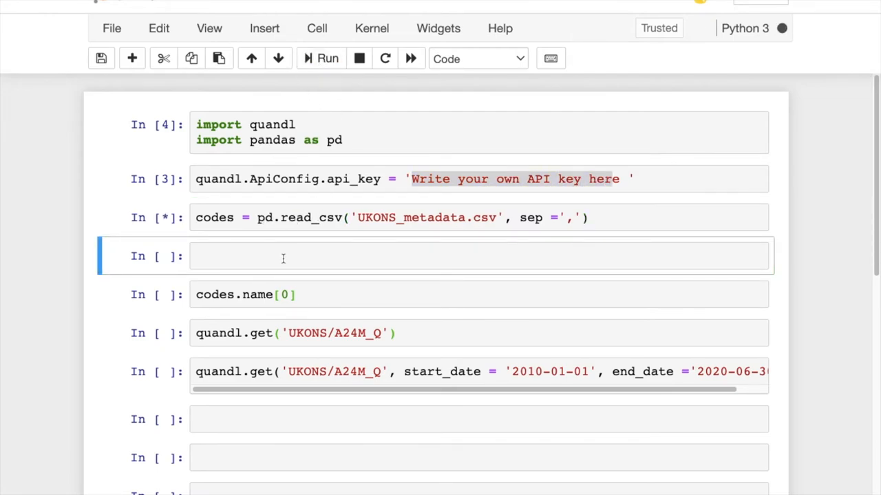
pyautogui.write('codes')
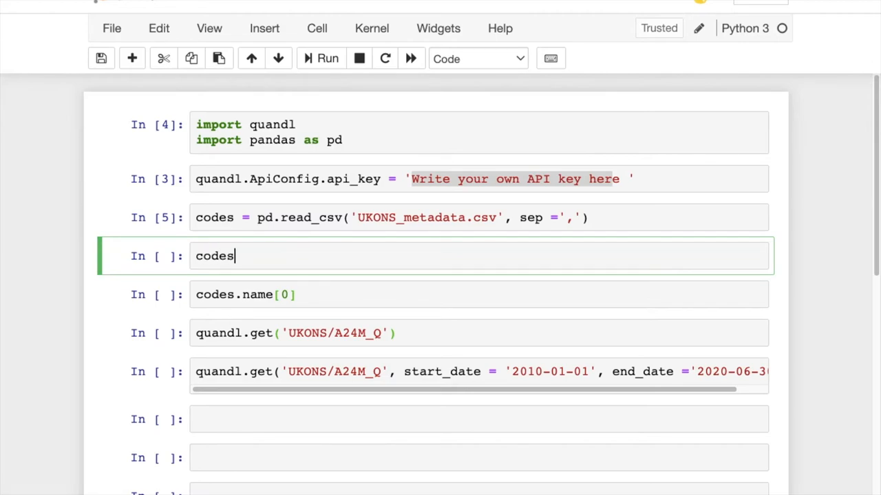
pyautogui.click(327, 59)
pyautogui.write('1')
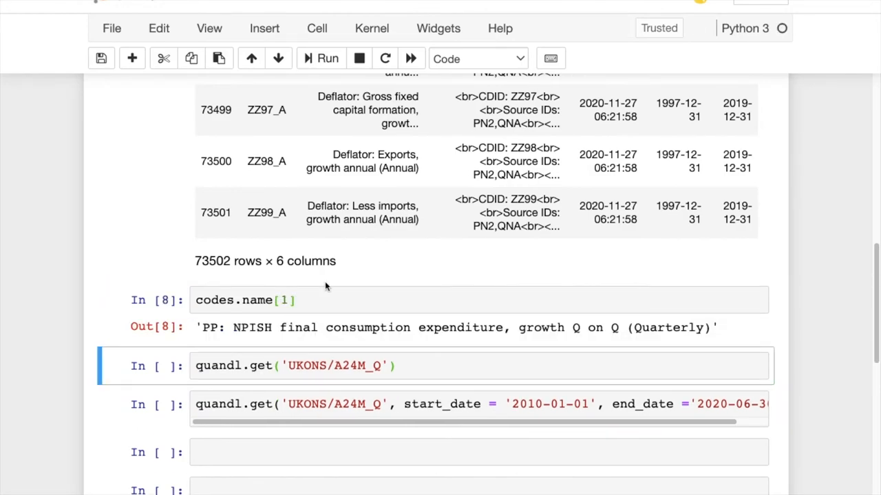
# Change the index to codes.name[100] and fetch the UKONS/A24M_Q quarterly series.
pyautogui.doubleClick(206, 261)
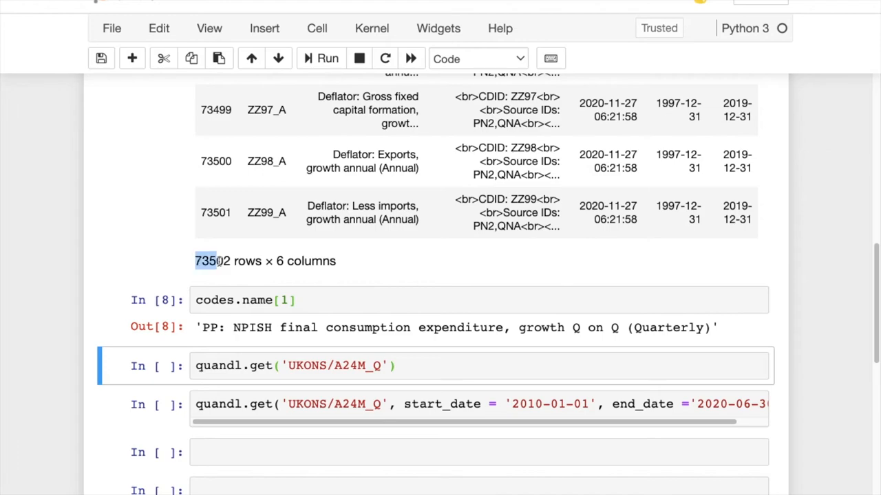
pyautogui.write('00')
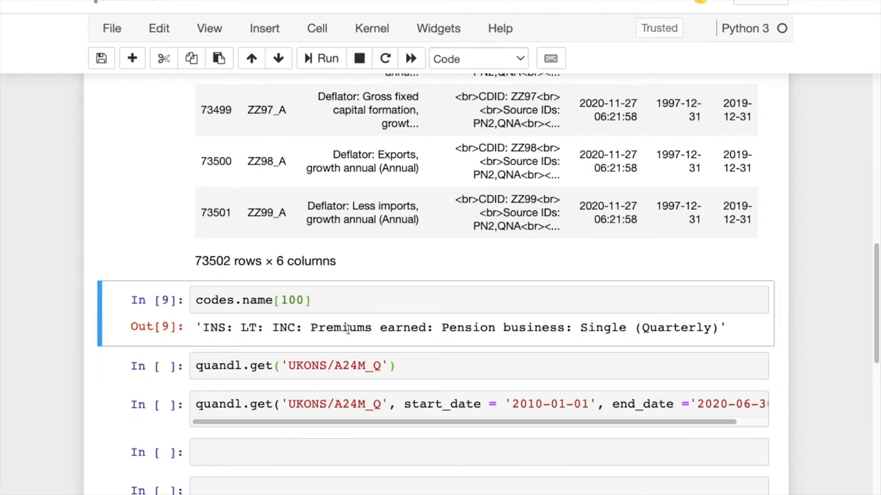
pyautogui.scroll(3)
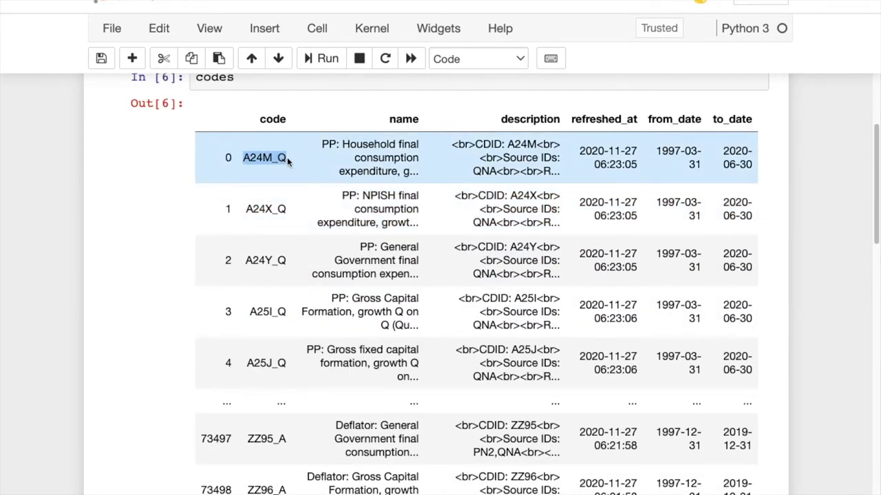
pyautogui.scroll(-3)
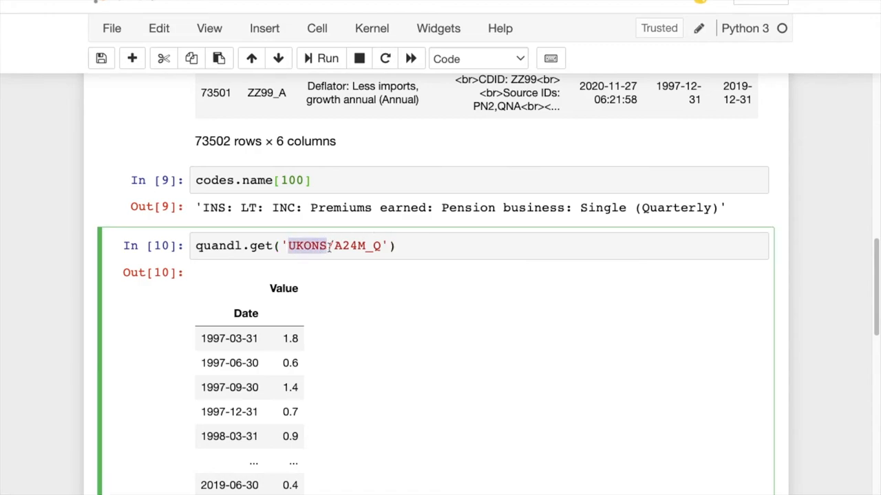
# Swap A24M_Q for ZZ99_A in quandl.get to fetch annual values from 1997.
pyautogui.scroll(-3)
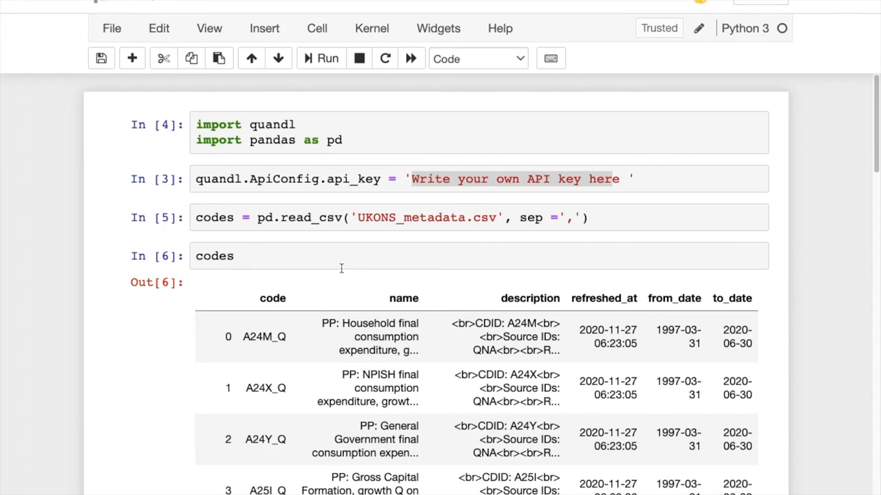
pyautogui.scroll(-3)
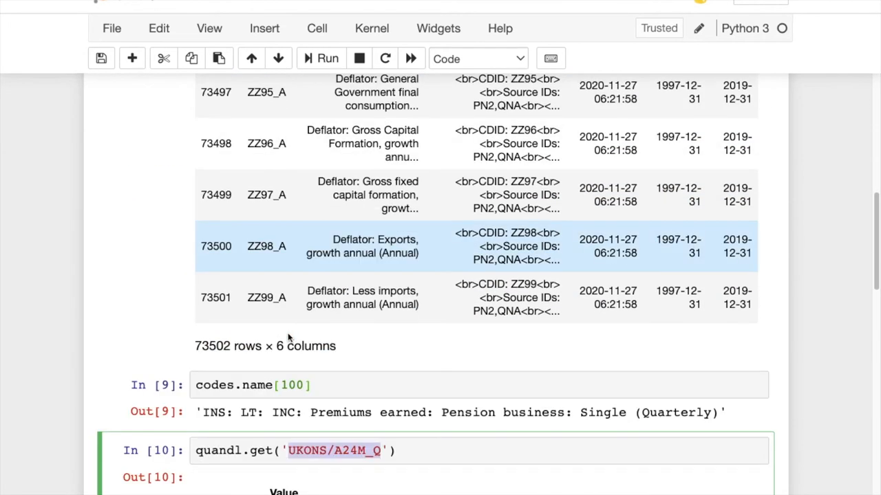
pyautogui.scroll(-3)
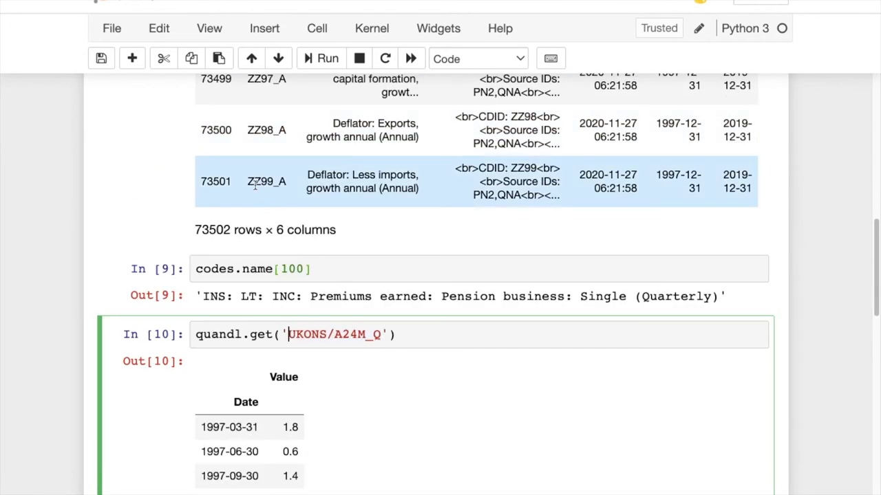
pyautogui.doubleClick(266, 181)
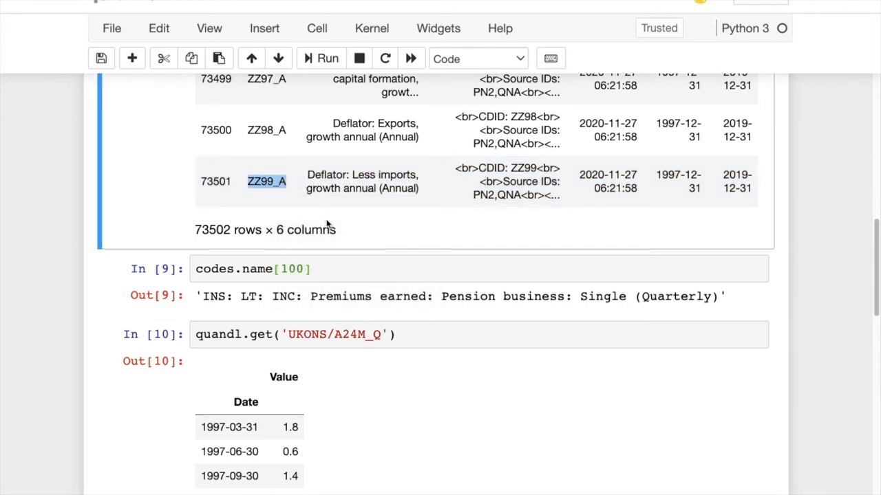
pyautogui.doubleClick(351, 334)
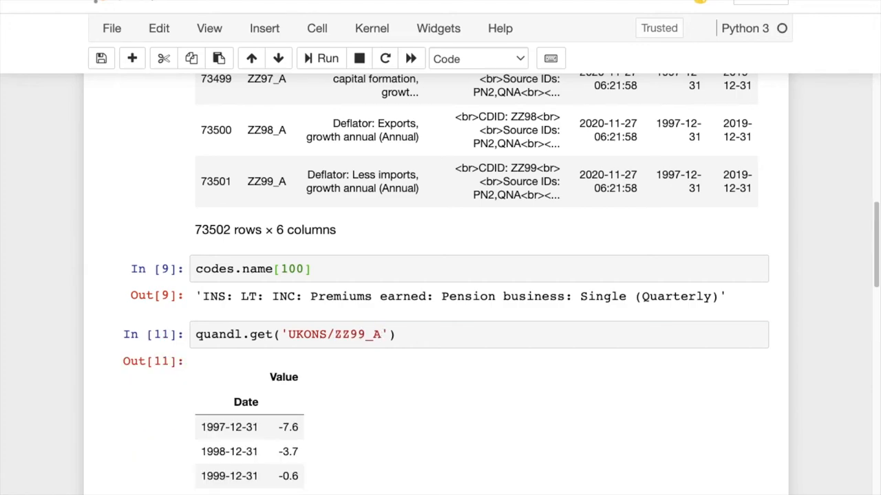
pyautogui.scroll(-3)
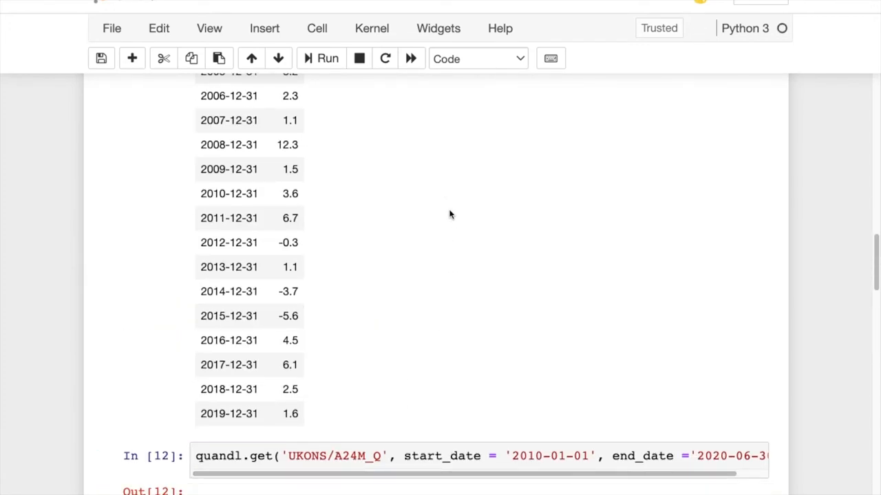
# Scroll through the A24M_Q results from 2010-03-31 to 2020-06-30, ending at -23.1.
pyautogui.scroll(-3)
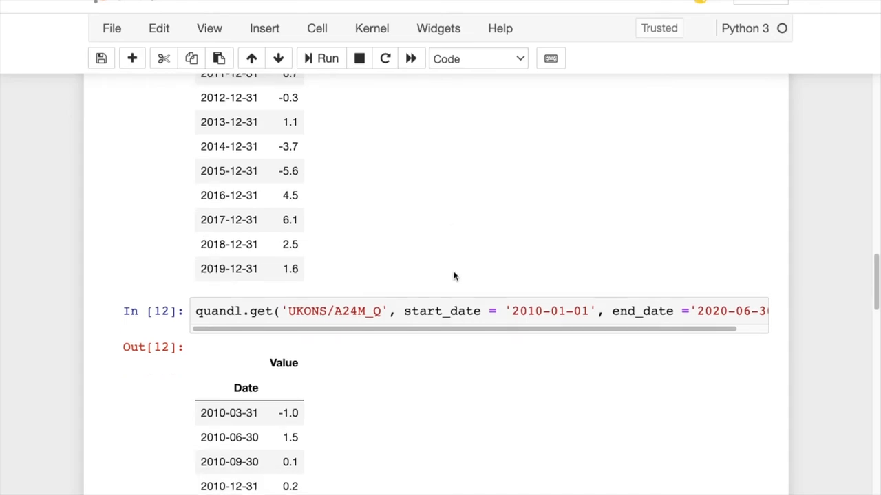
pyautogui.scroll(-3)
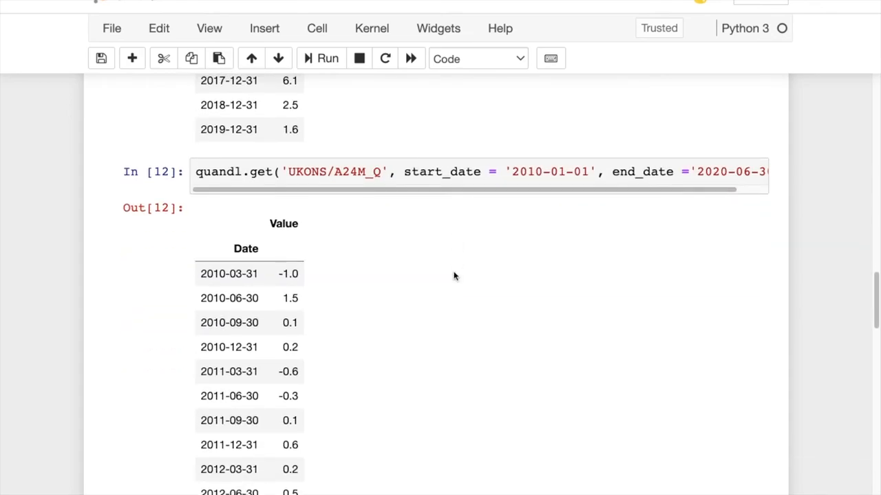
pyautogui.scroll(-3)
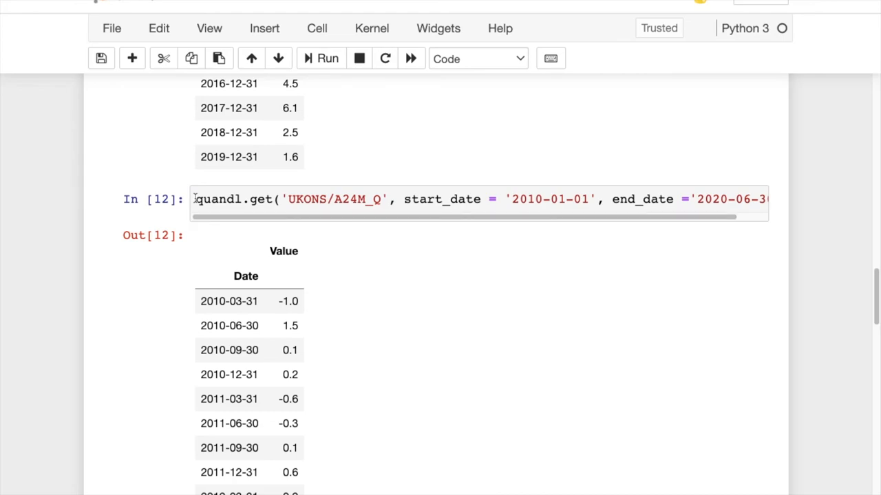
pyautogui.scroll(-3)
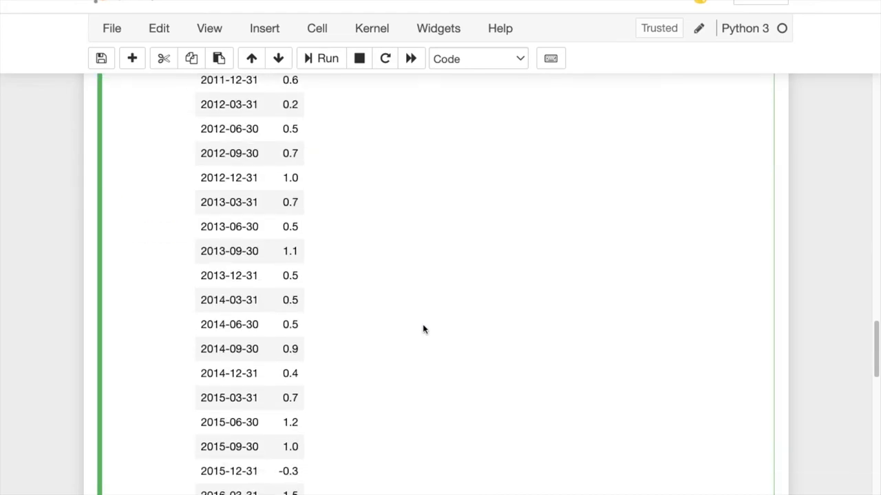
pyautogui.scroll(-3)
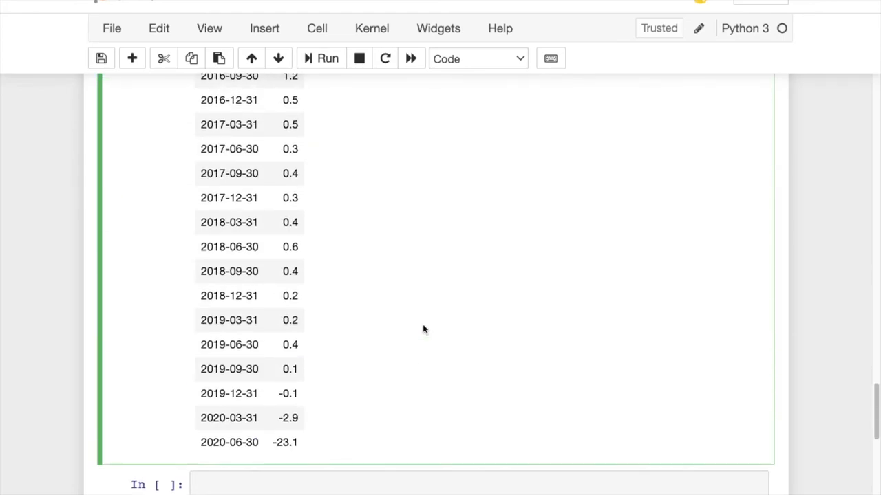